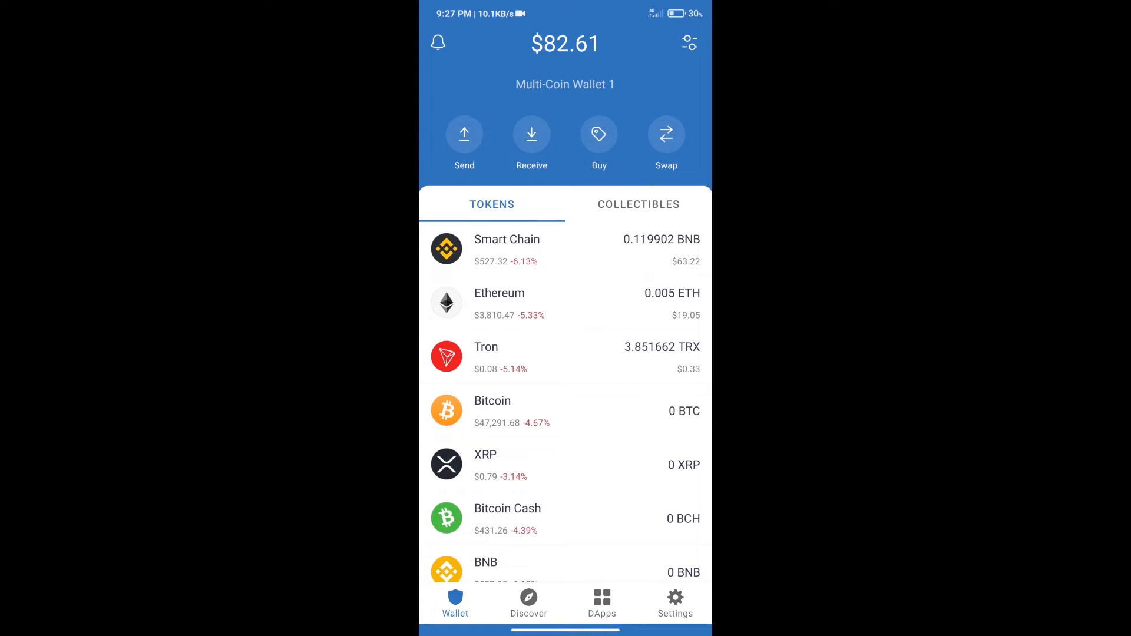
Search the token list for 'bn', close it, and open PancakeSwap from the DApps browser.
left_click(598, 134)
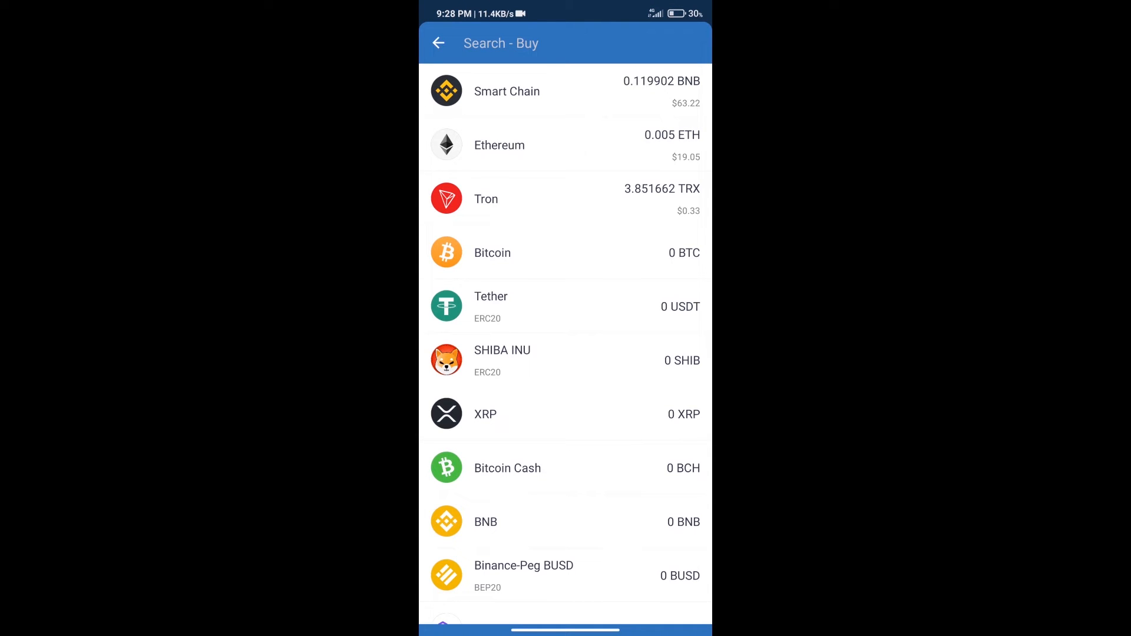
type("bnb")
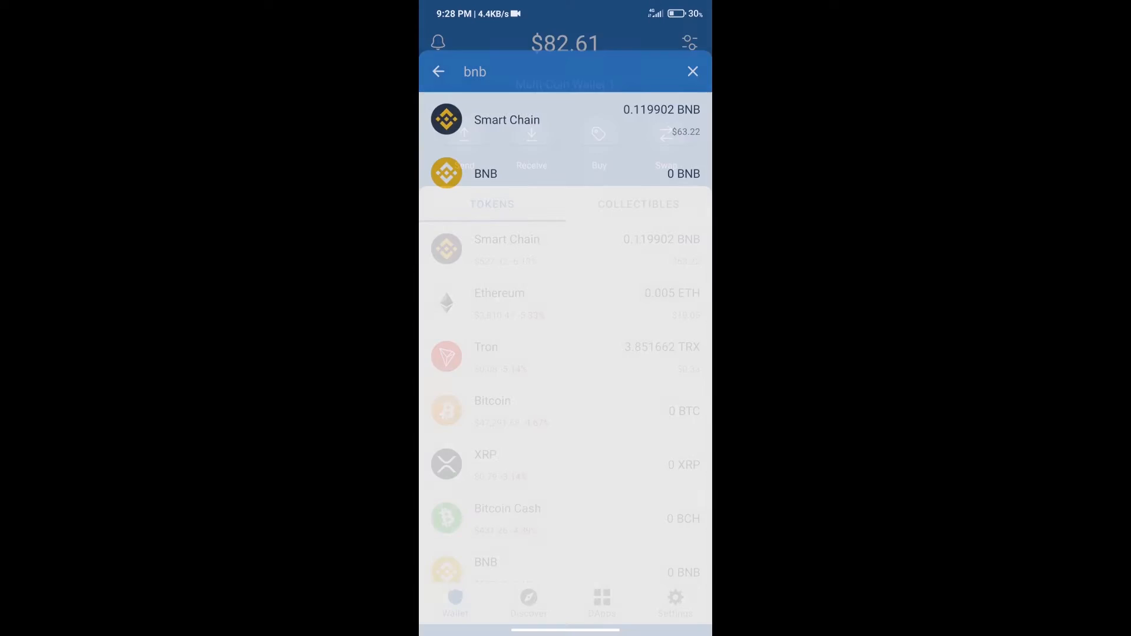
left_click(692, 71)
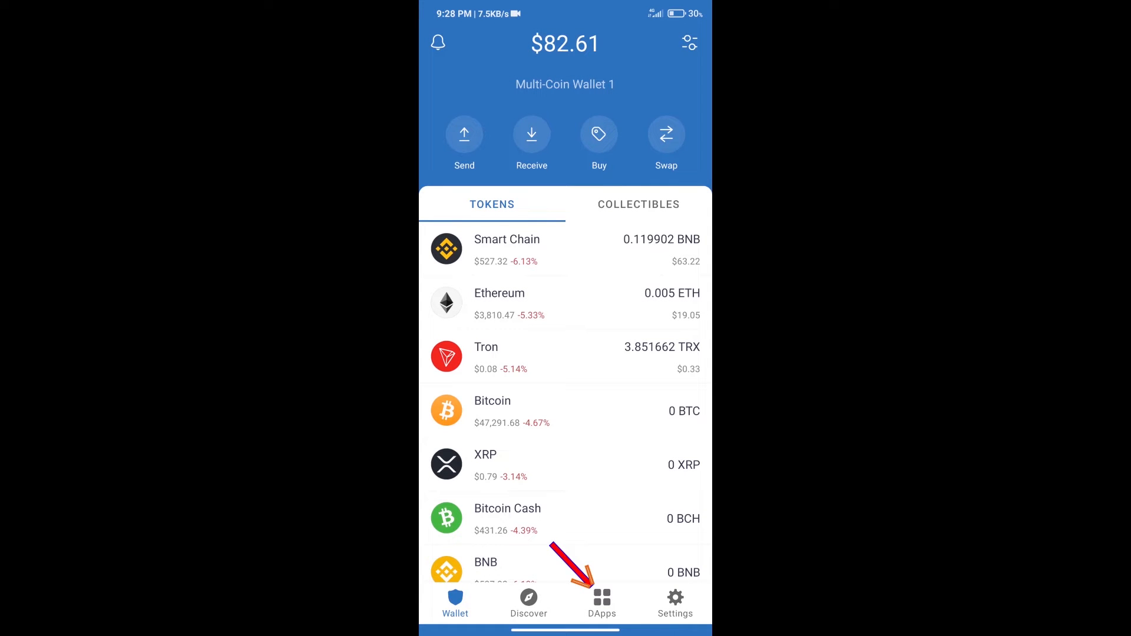
left_click(601, 602)
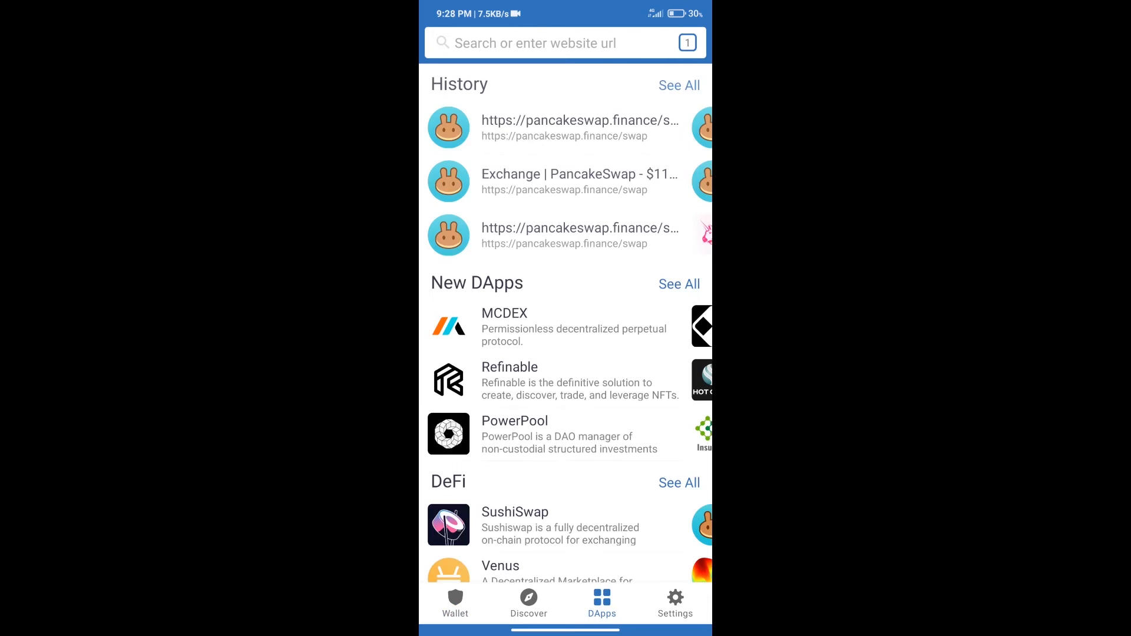
scroll("down", 3)
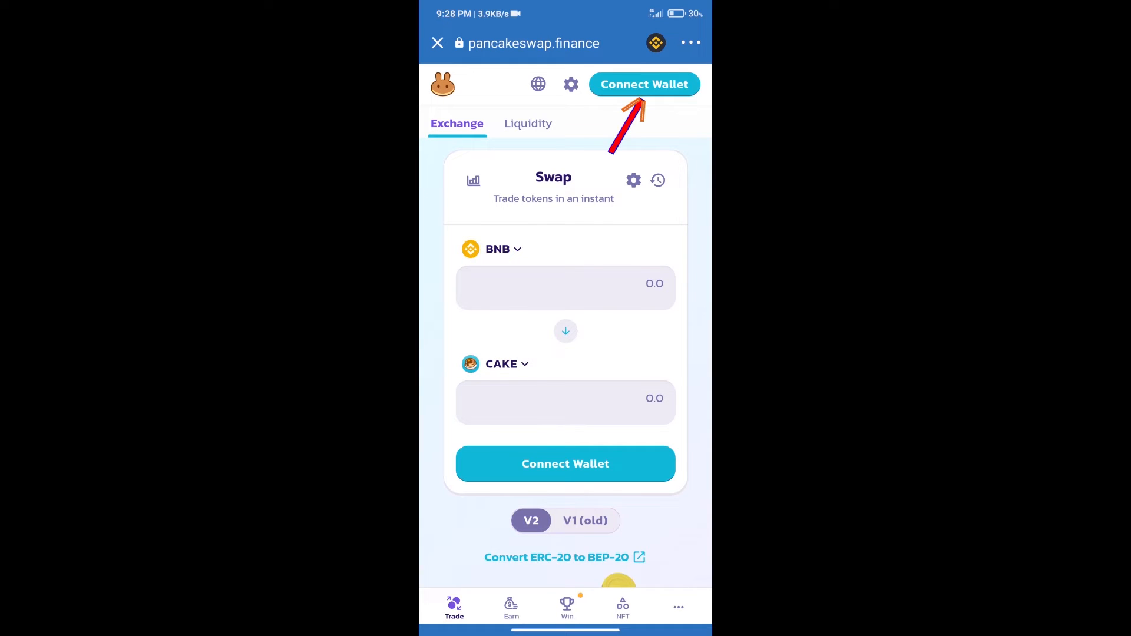
Connect Trust Wallet to PancakeSwap and copy the VGM BEP20 contract address from CoinMarketCap.
left_click(643, 83)
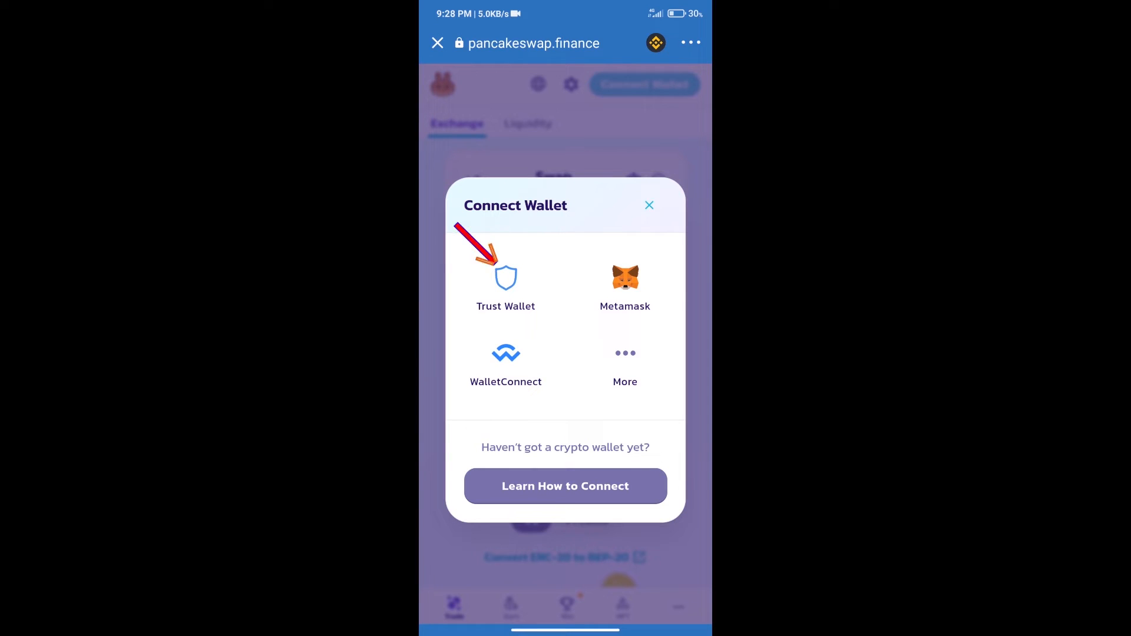
left_click(648, 205)
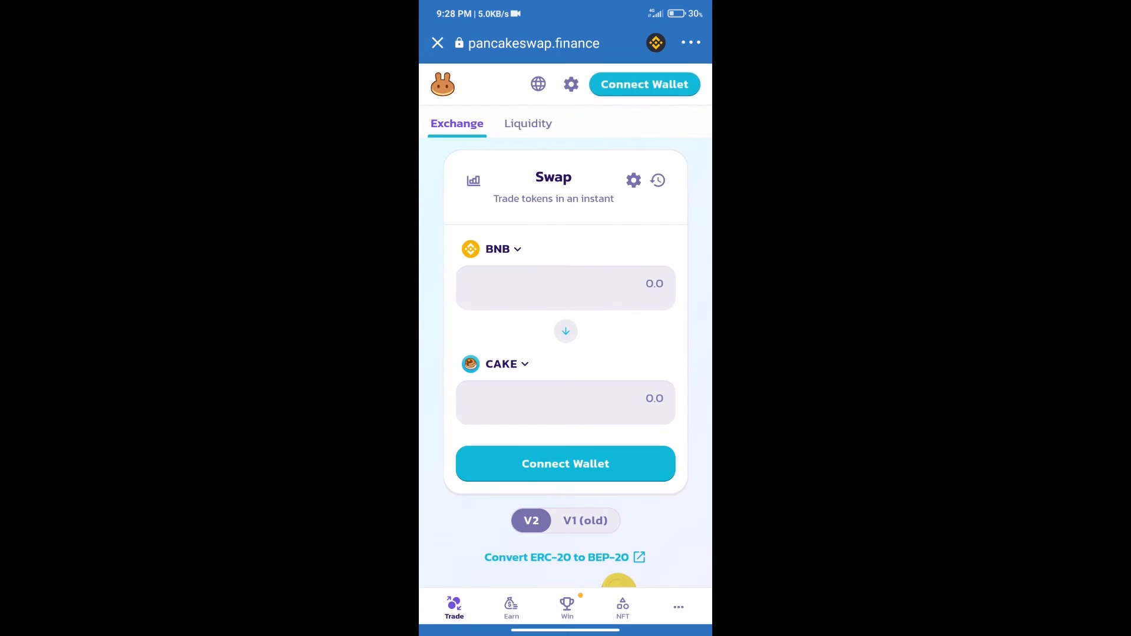
left_click(644, 83)
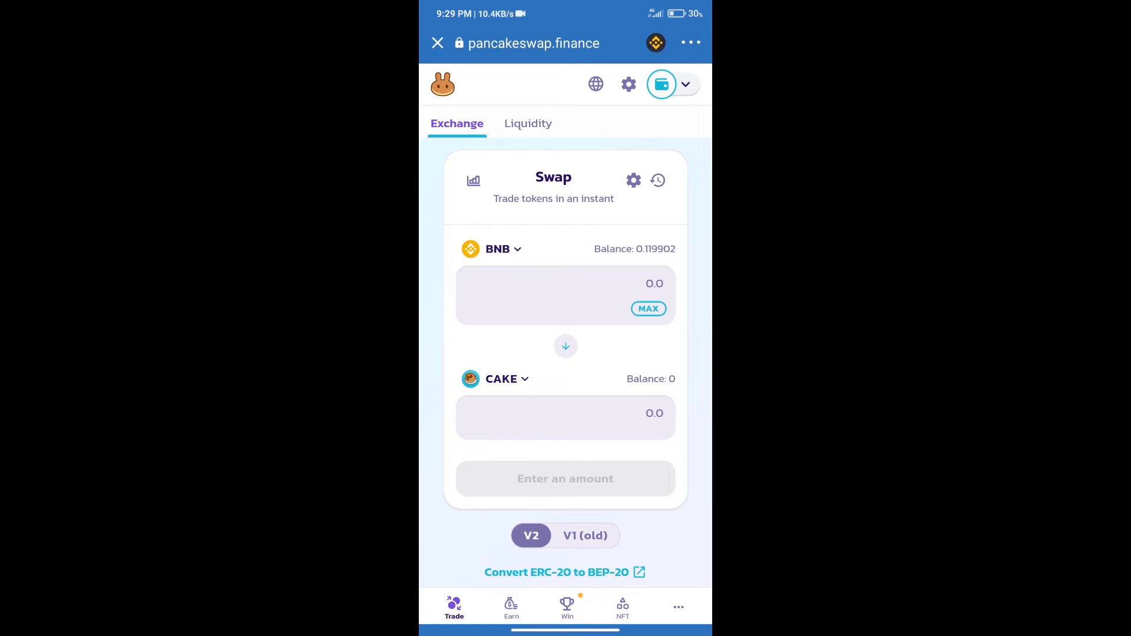
left_click(501, 379)
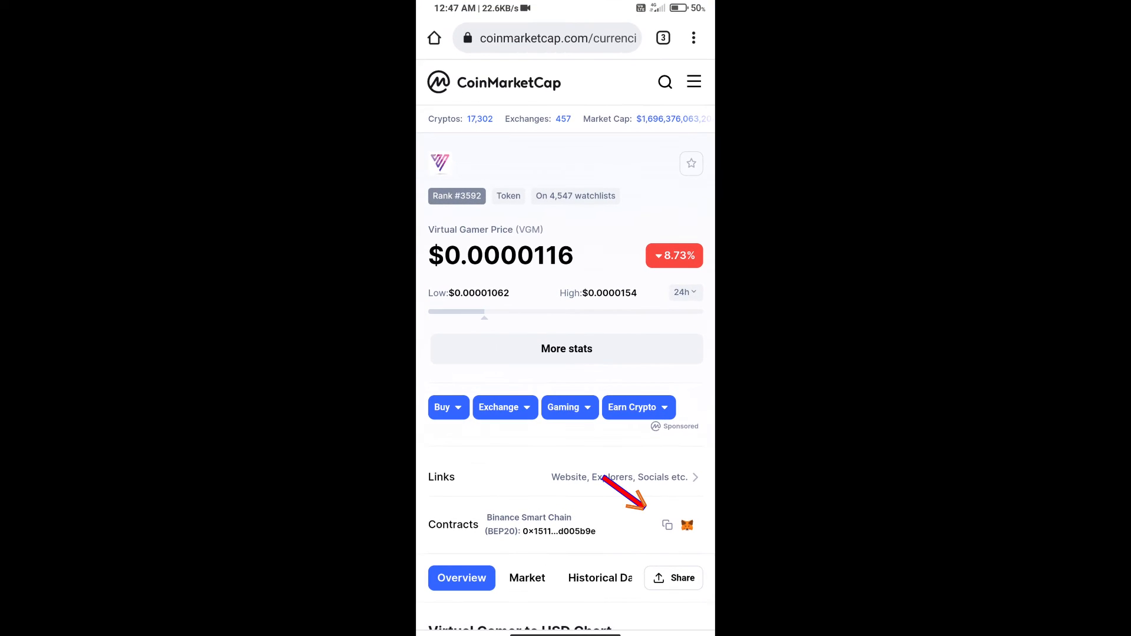
left_click(666, 525)
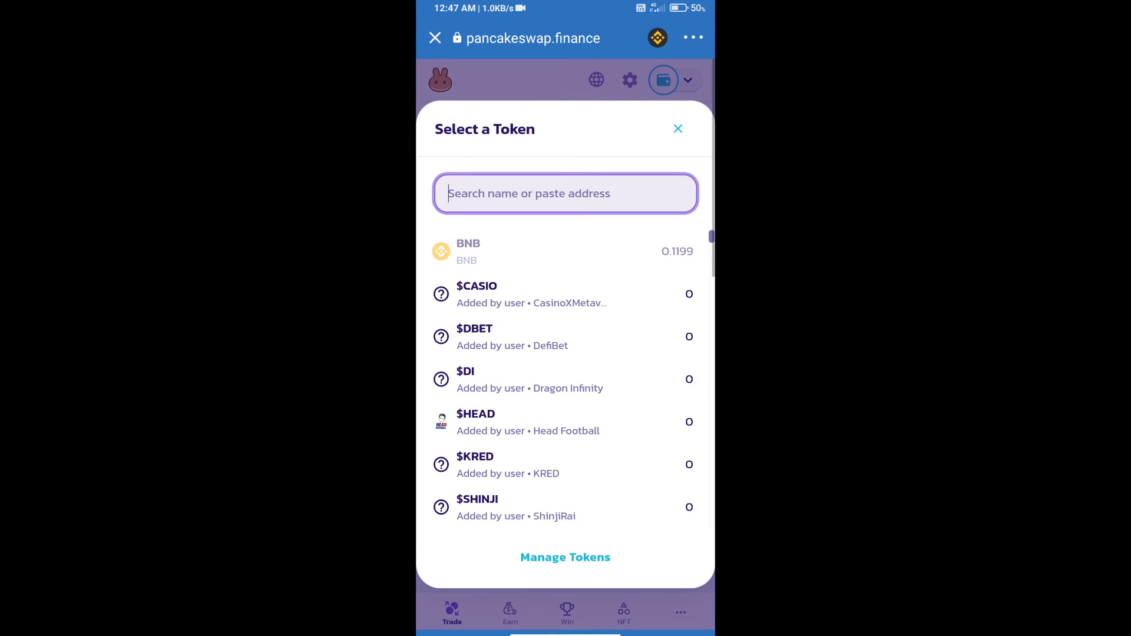
Paste the VGM contract address into token search and import Virtual Gamer (VGM).
left_click(565, 193)
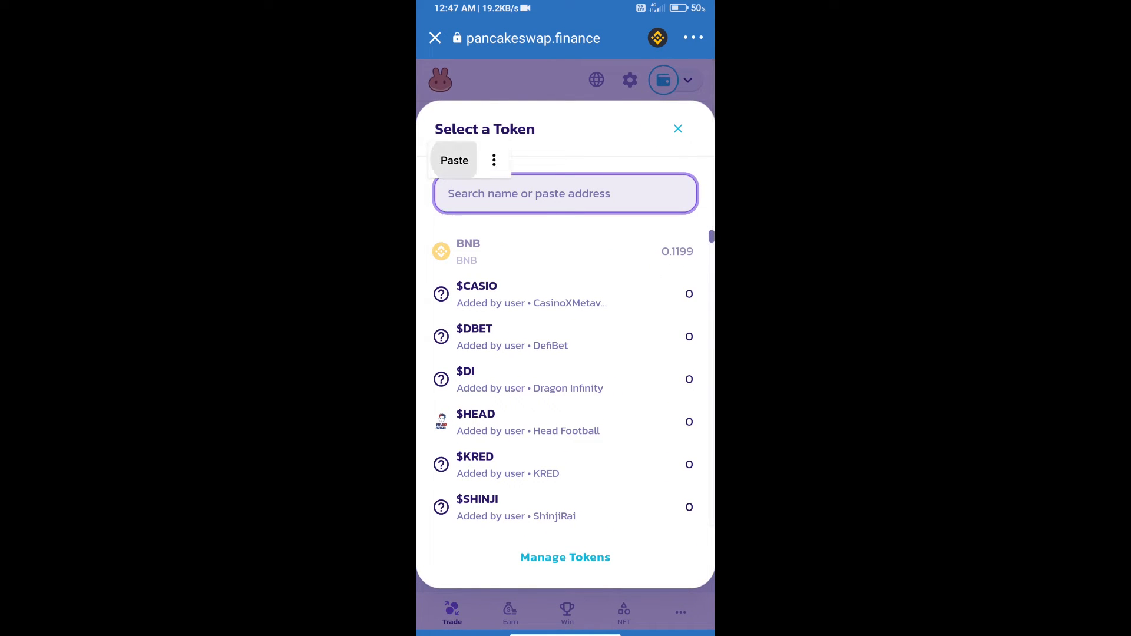
left_click(453, 160)
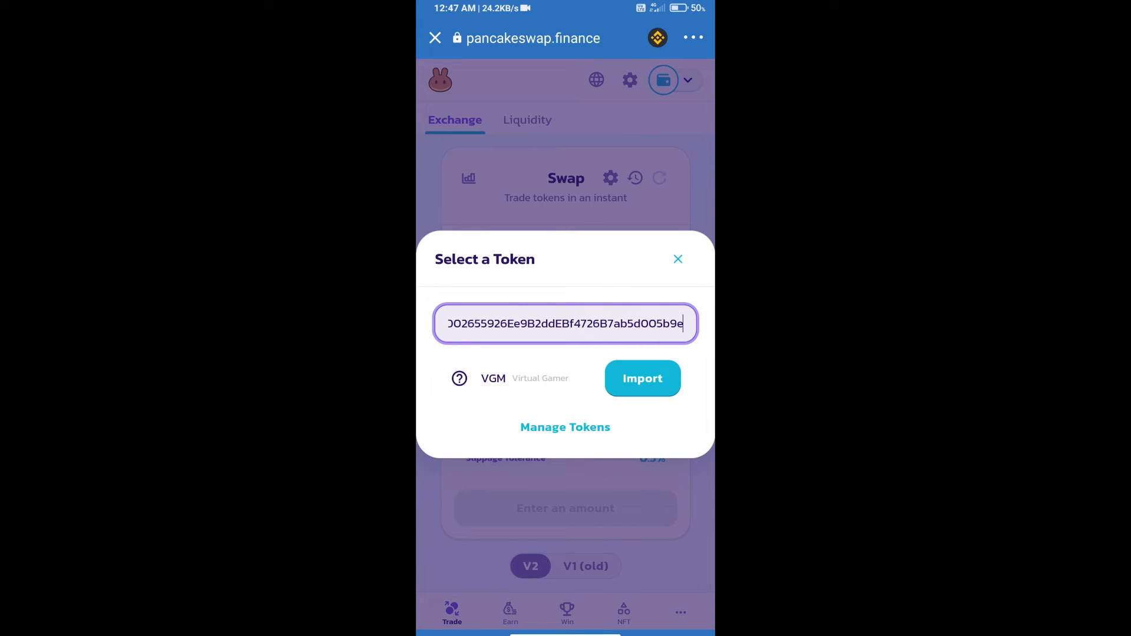
left_click(641, 378)
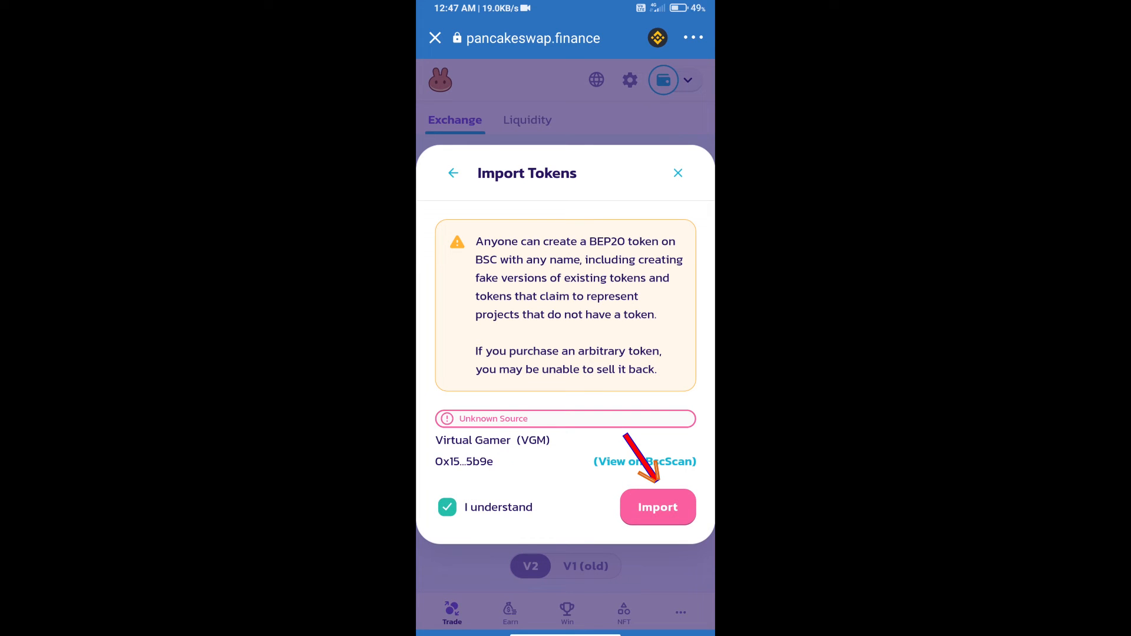
left_click(657, 507)
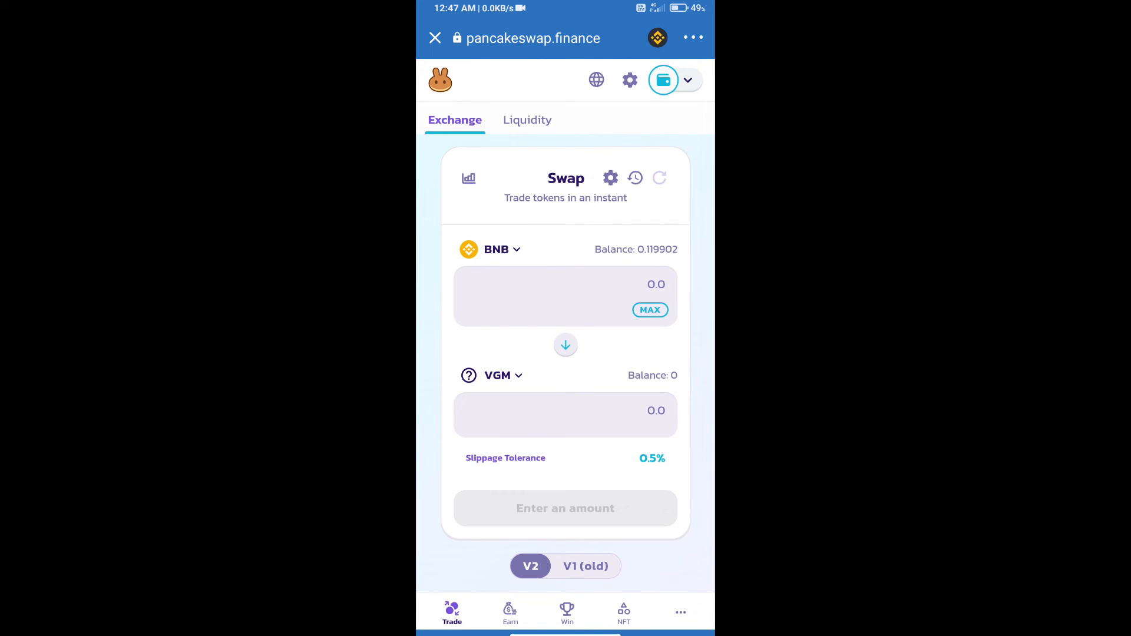
Set a custom 6% slippage tolerance in the swap settings.
left_click(610, 177)
type("6")
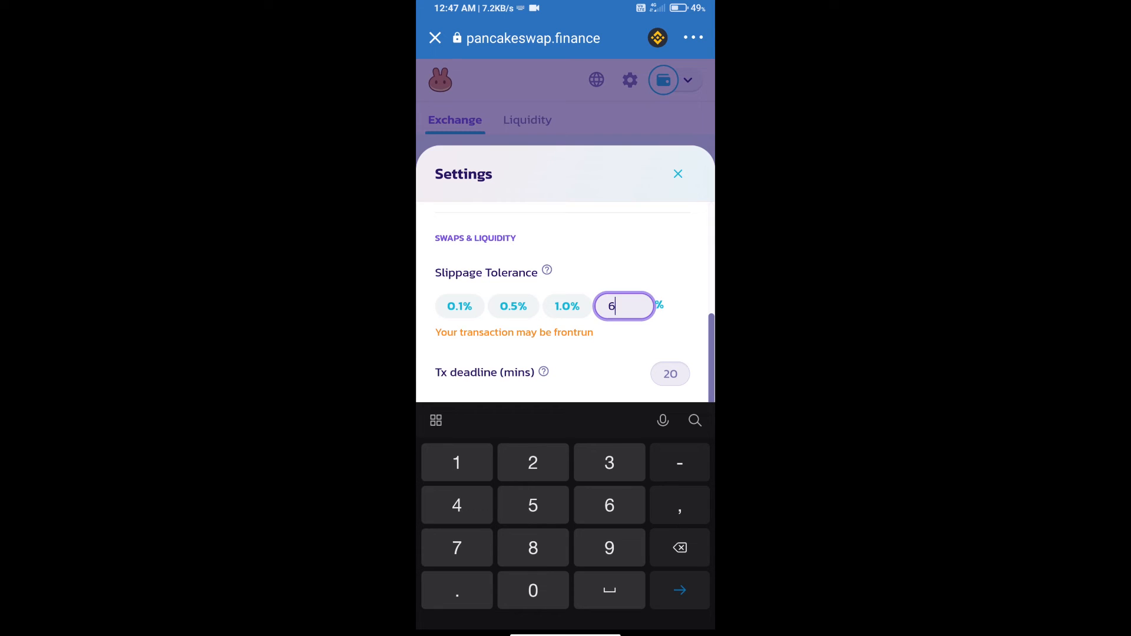
left_click(677, 174)
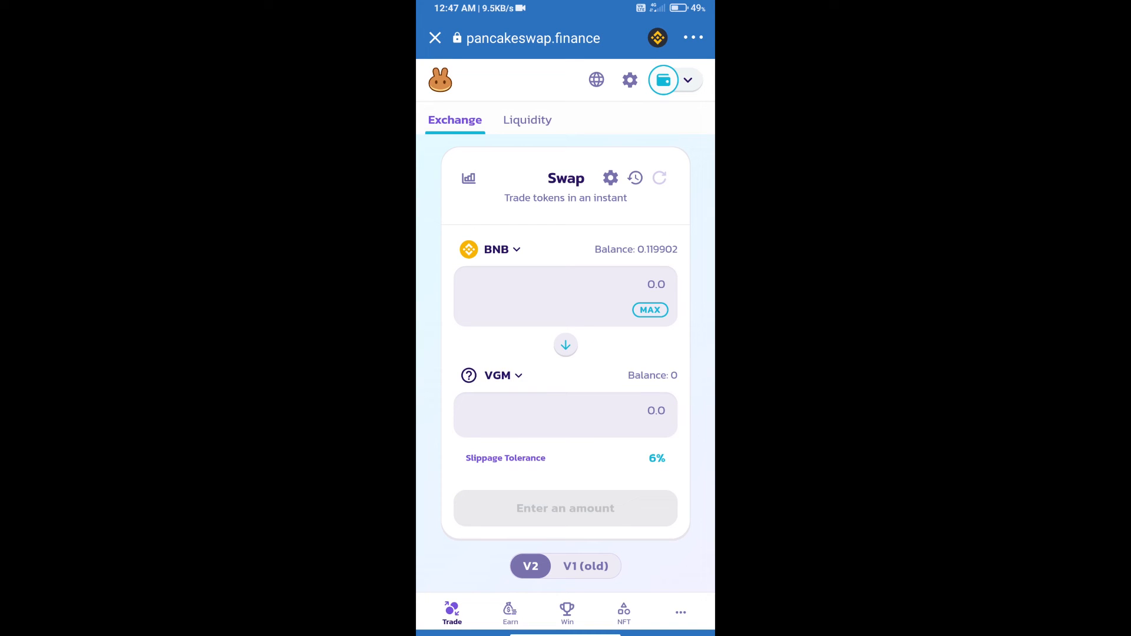
Request 10000 VGM for about 0.000315 BNB and confirm the swap.
left_click(565, 284)
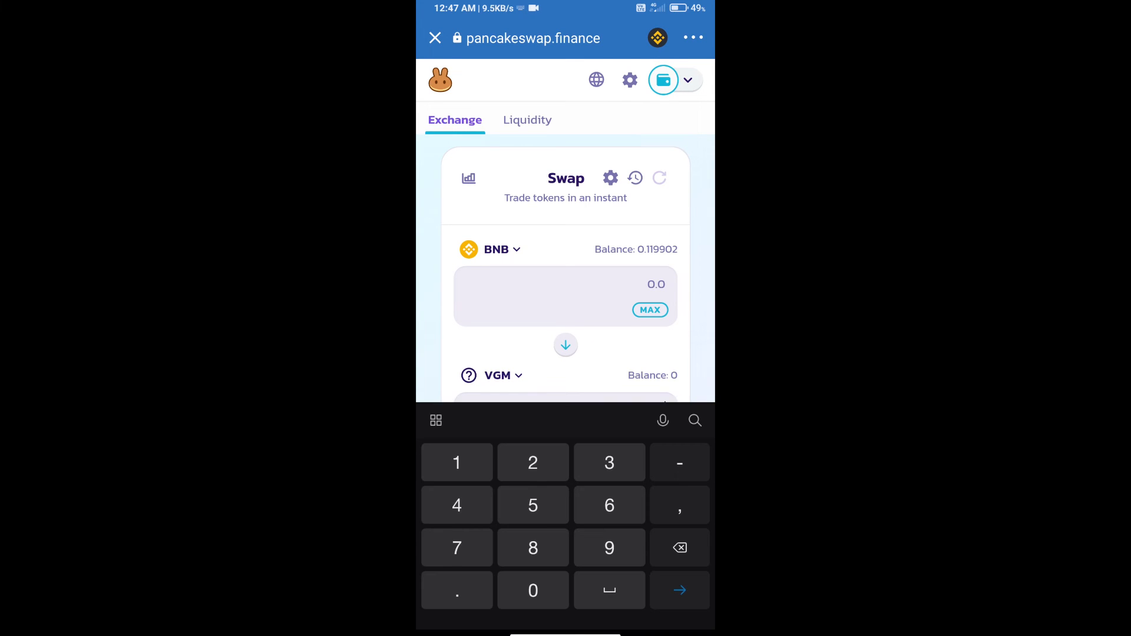
type("10000")
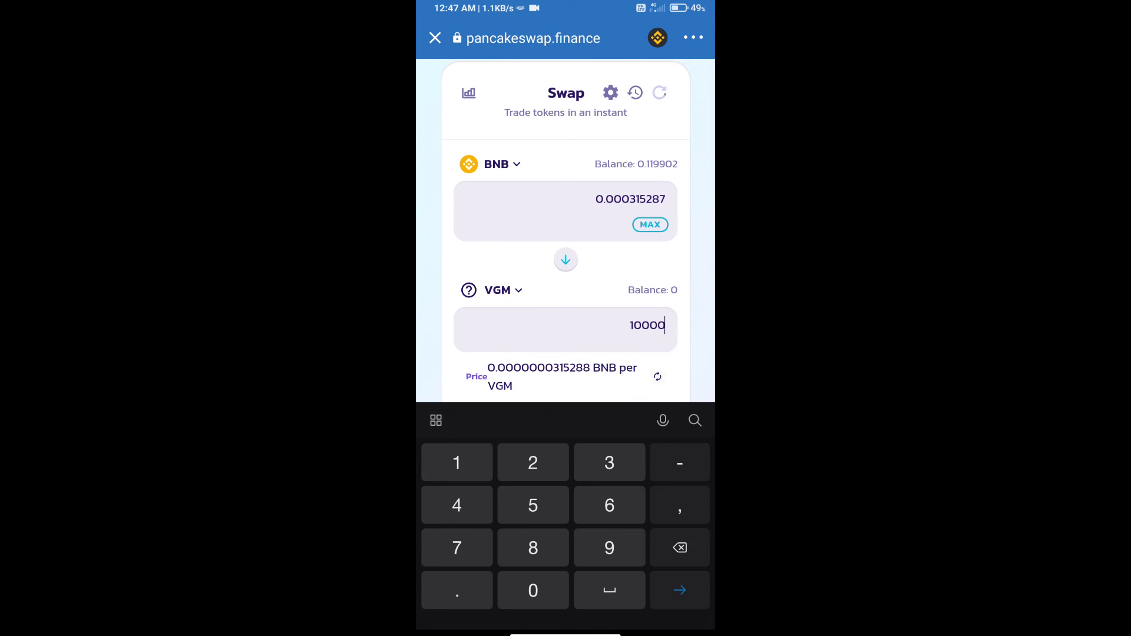
scroll("down", 3)
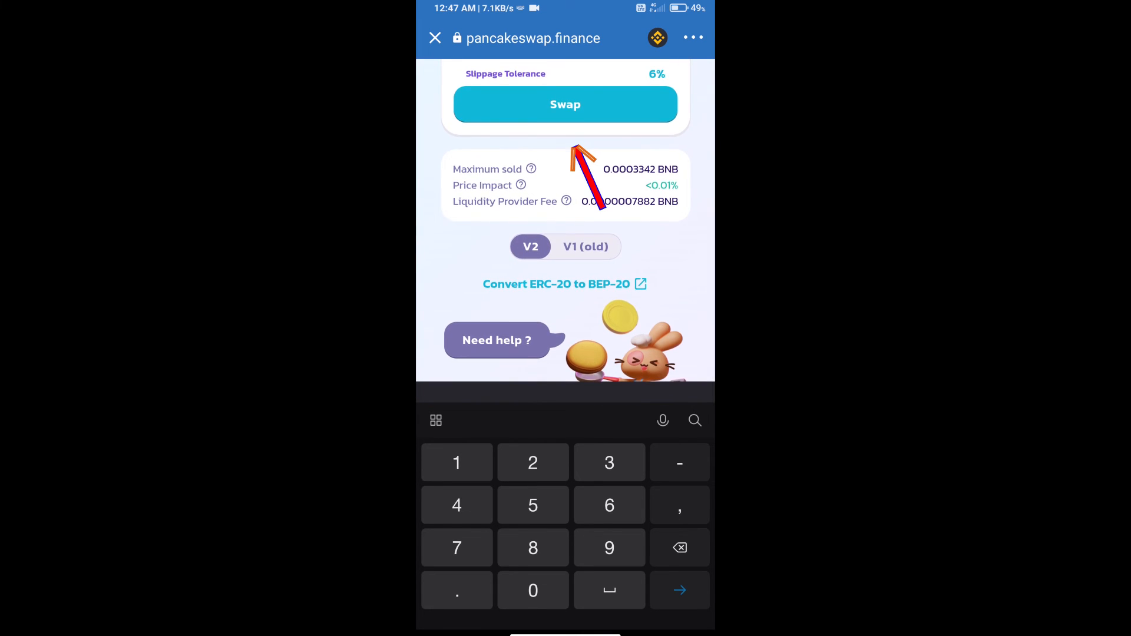
left_click(565, 104)
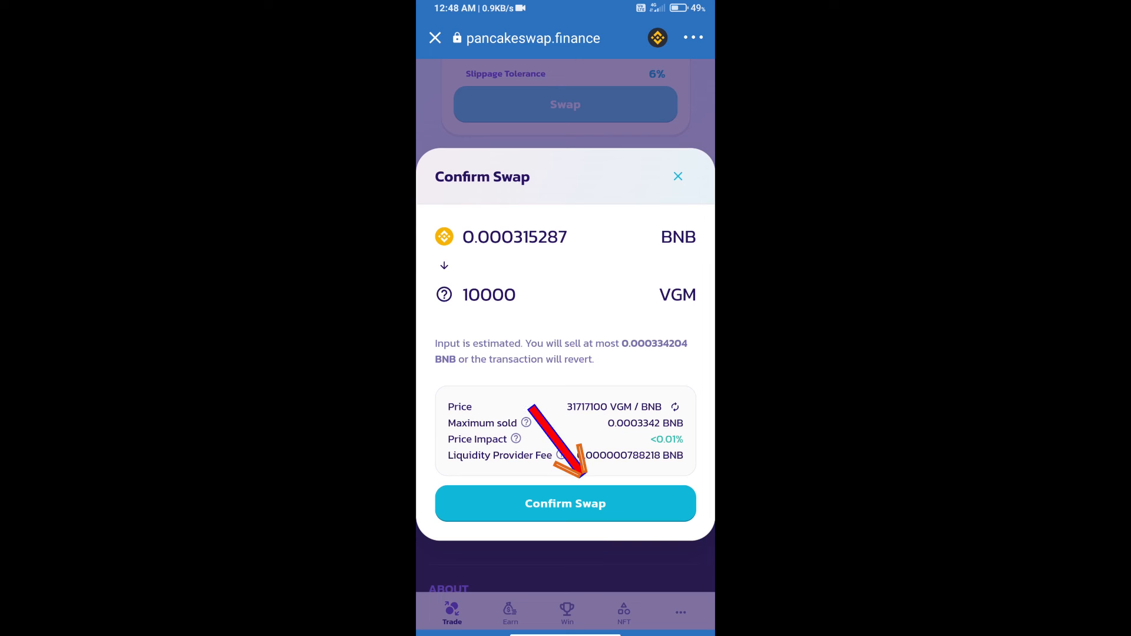
left_click(565, 503)
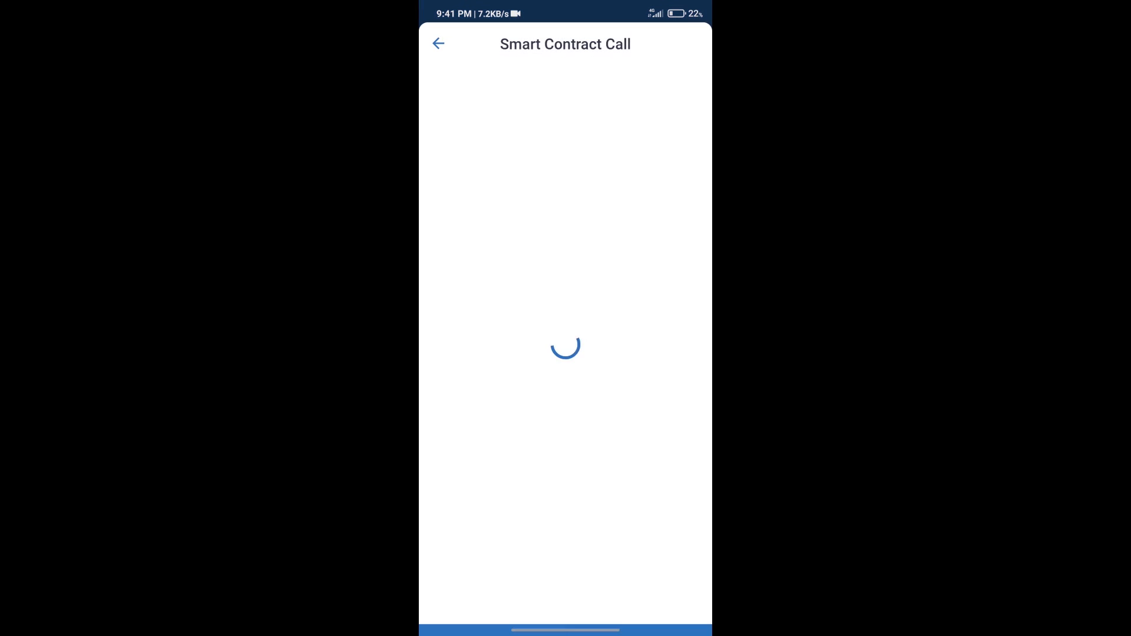